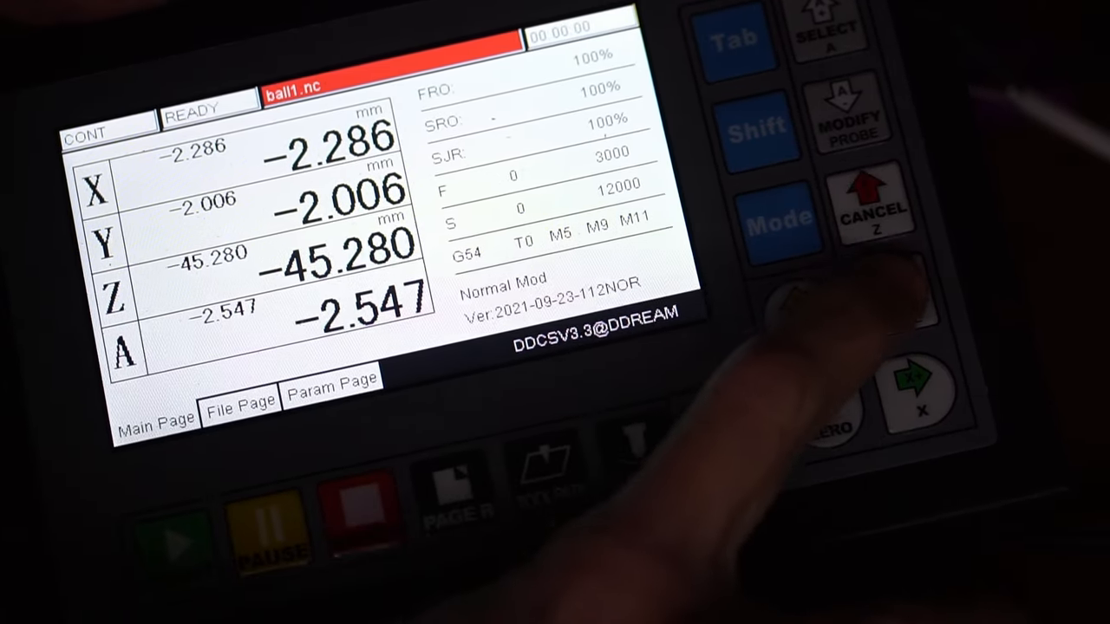
Step: Set parameter 115 unit selection to inches and return to the Main Page
click(333, 387)
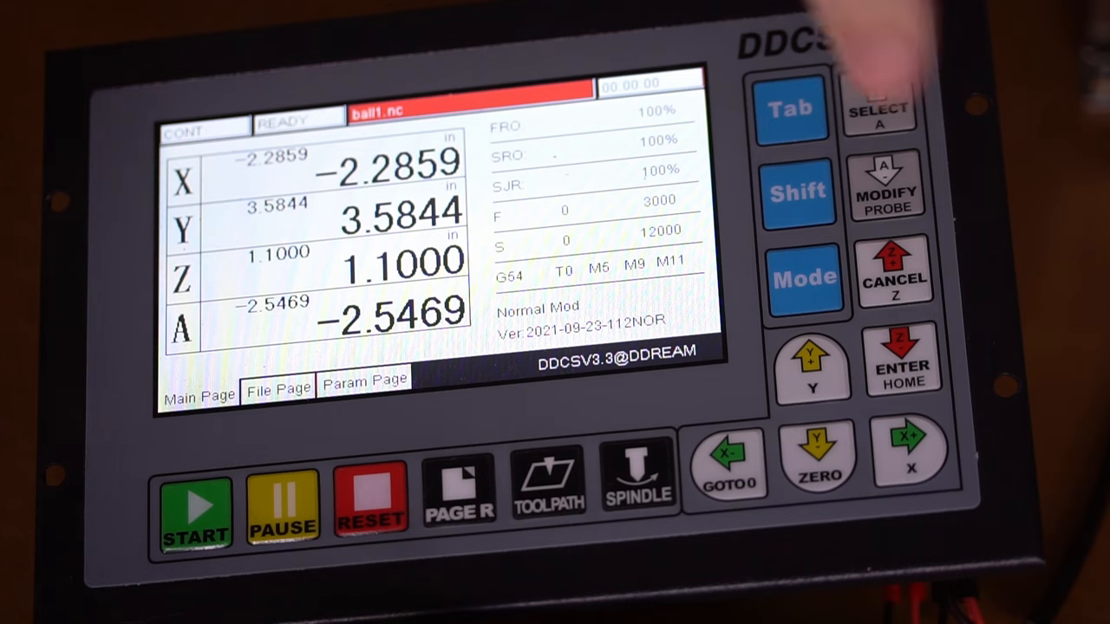
Step: Jog an axis on the keypad, then switch the manual jog mode
click(805, 276)
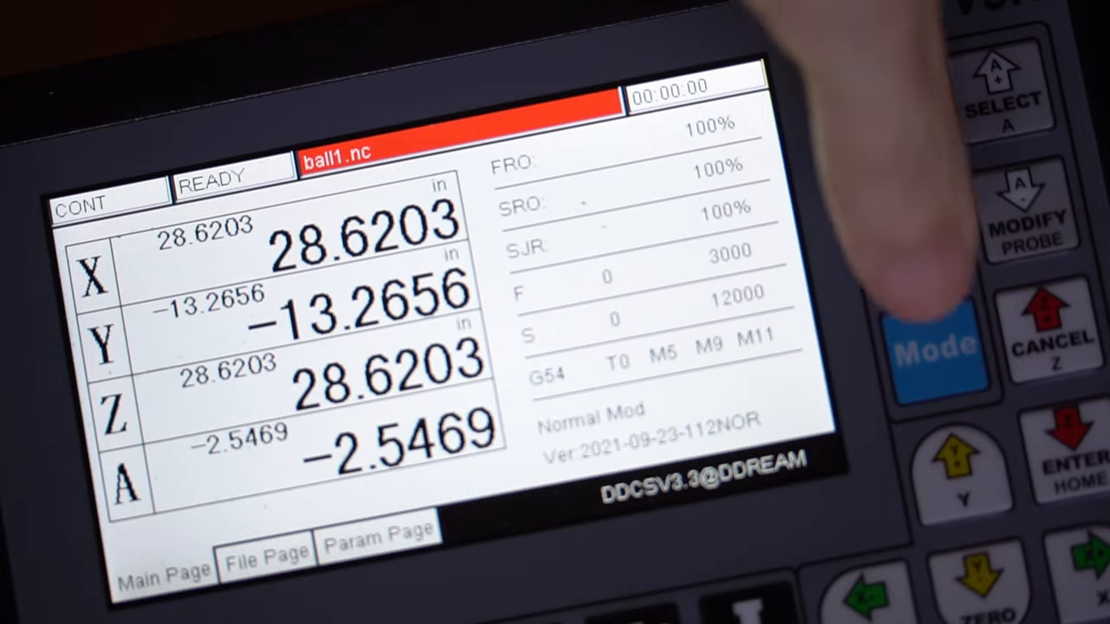
click(936, 345)
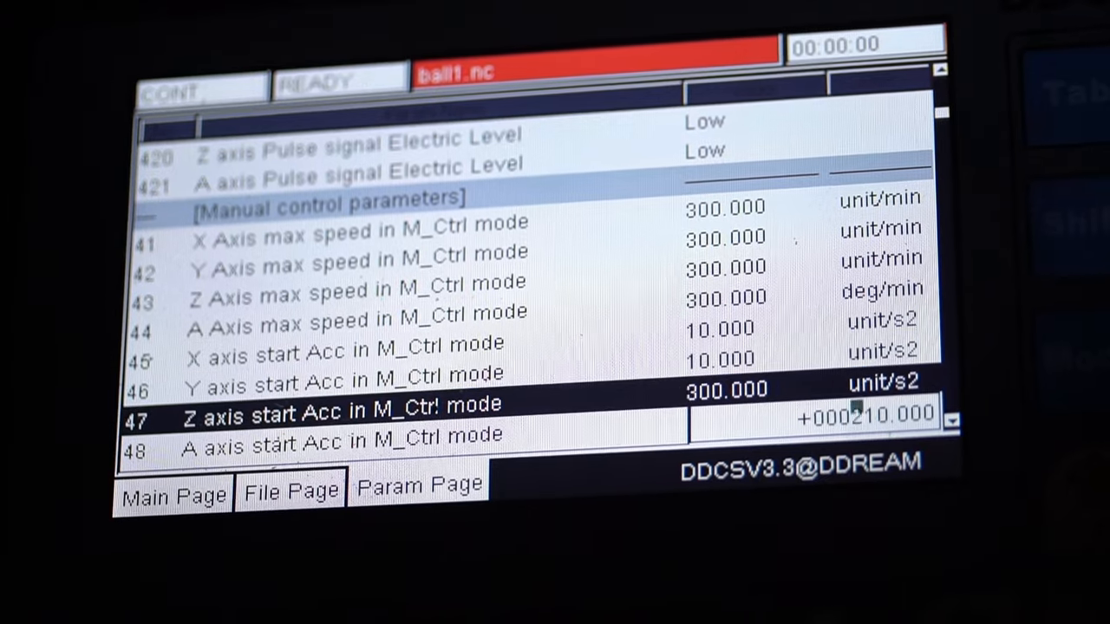
Step: Set manual accelerations to 10, jog speeds to 300, and A-axis reference to Y
scroll(down, 3)
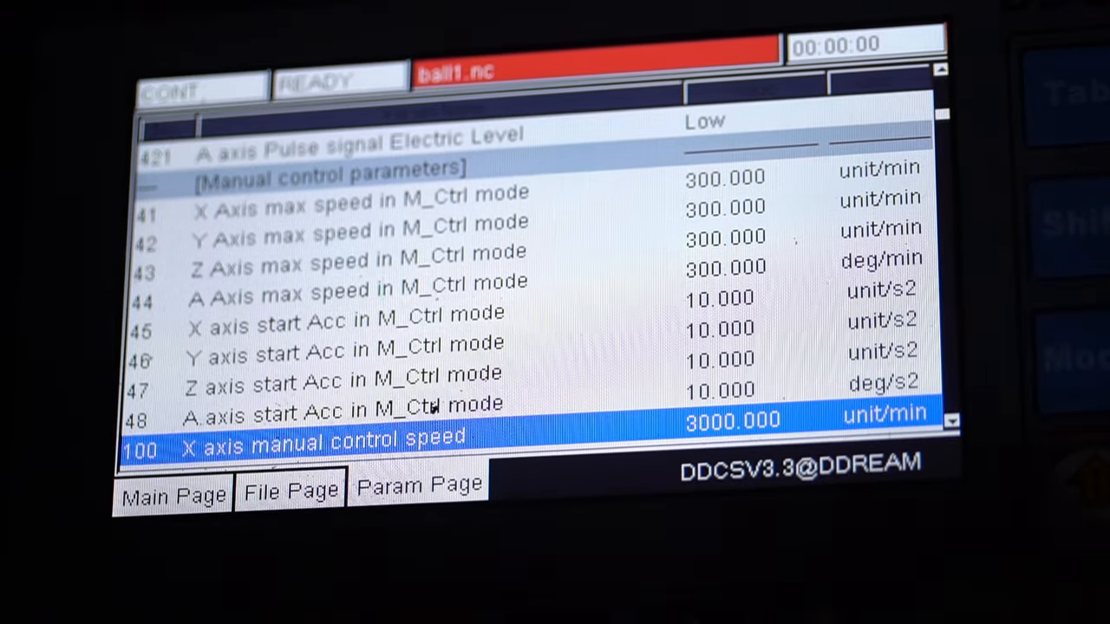
scroll(down, 3)
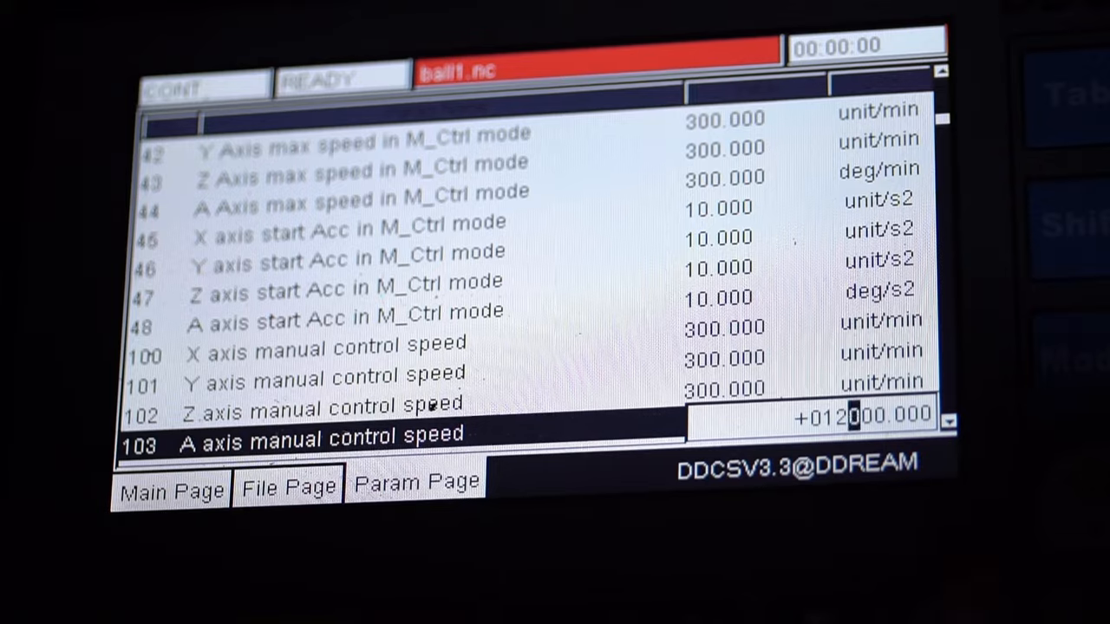
scroll(down, 3)
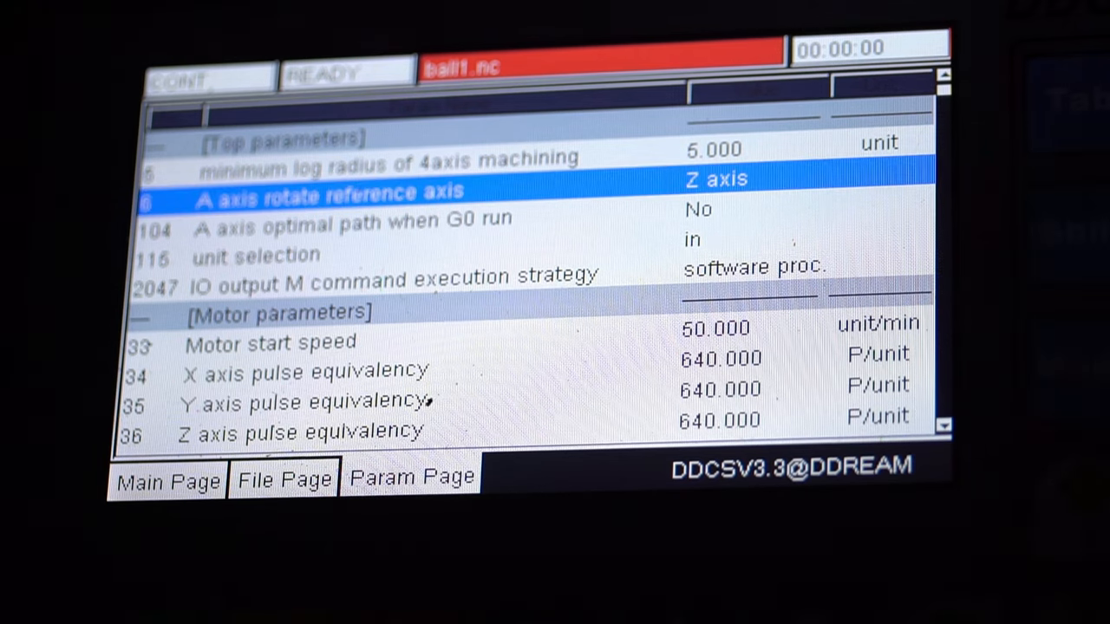
click(711, 178)
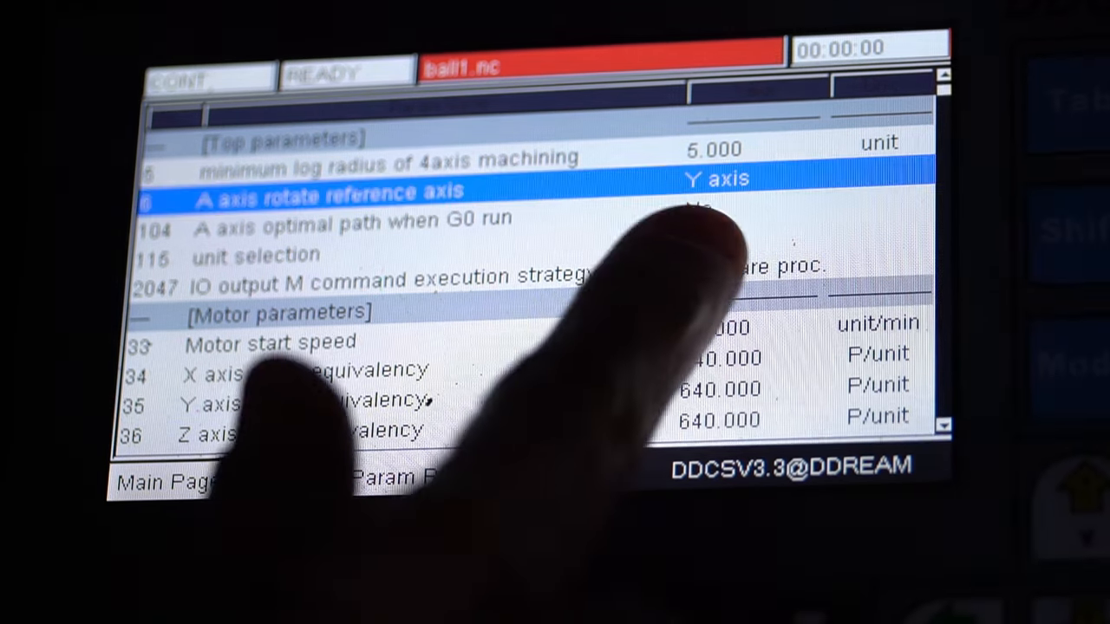